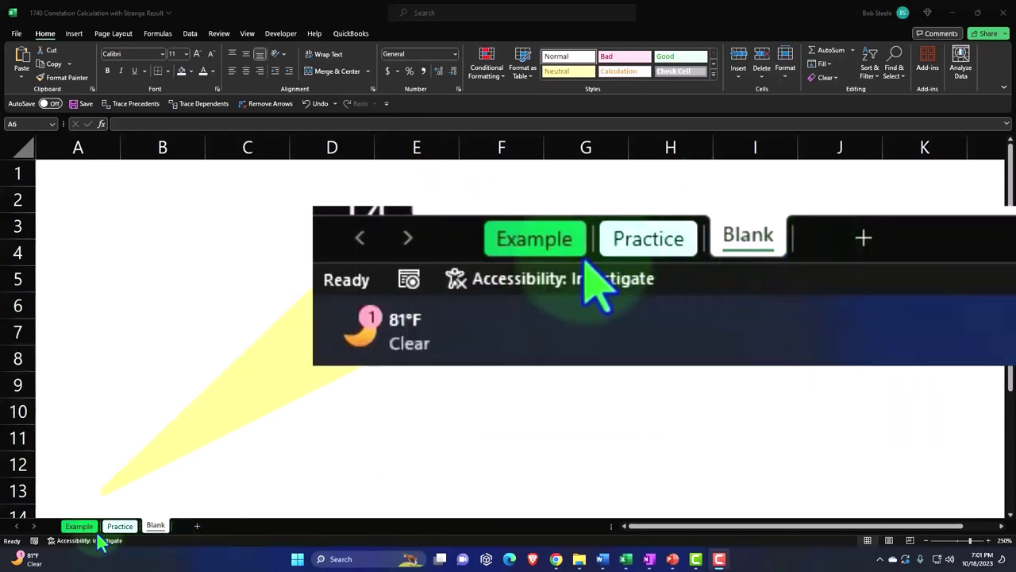
mouse_move(643, 290)
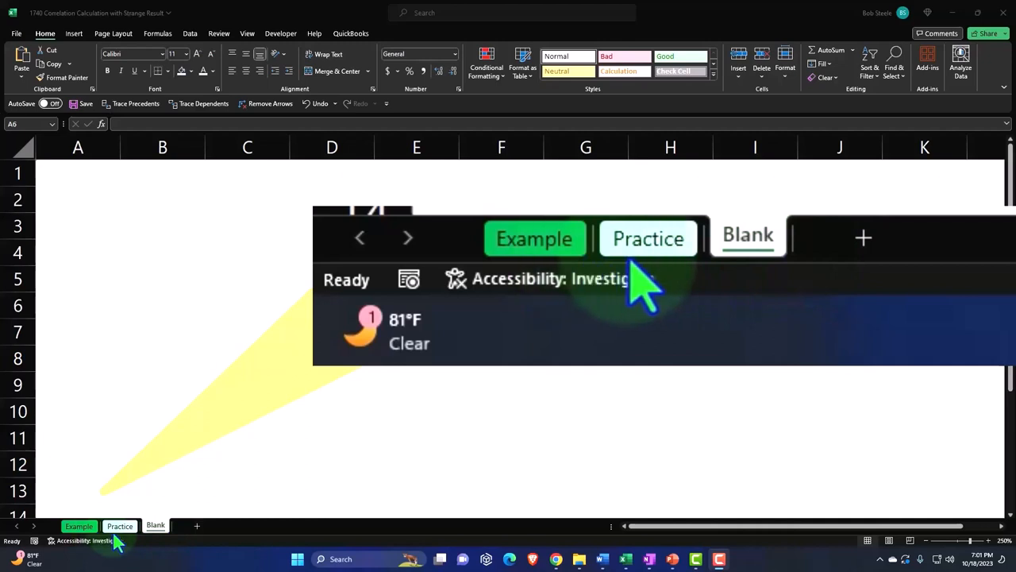
mouse_move(309, 440)
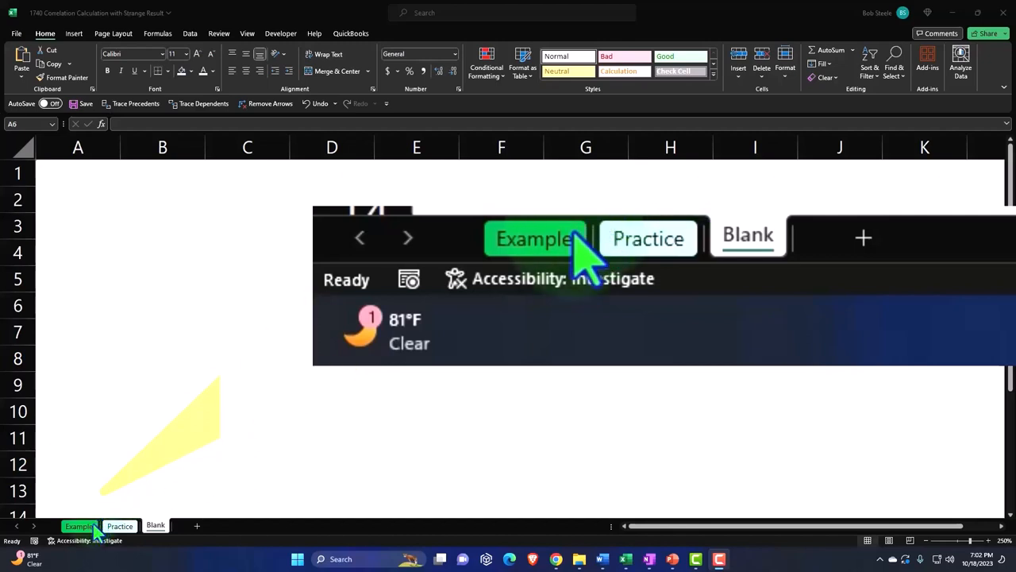
Step: Switch to the Example sheet showing the completed correlation calculation
click(78, 526)
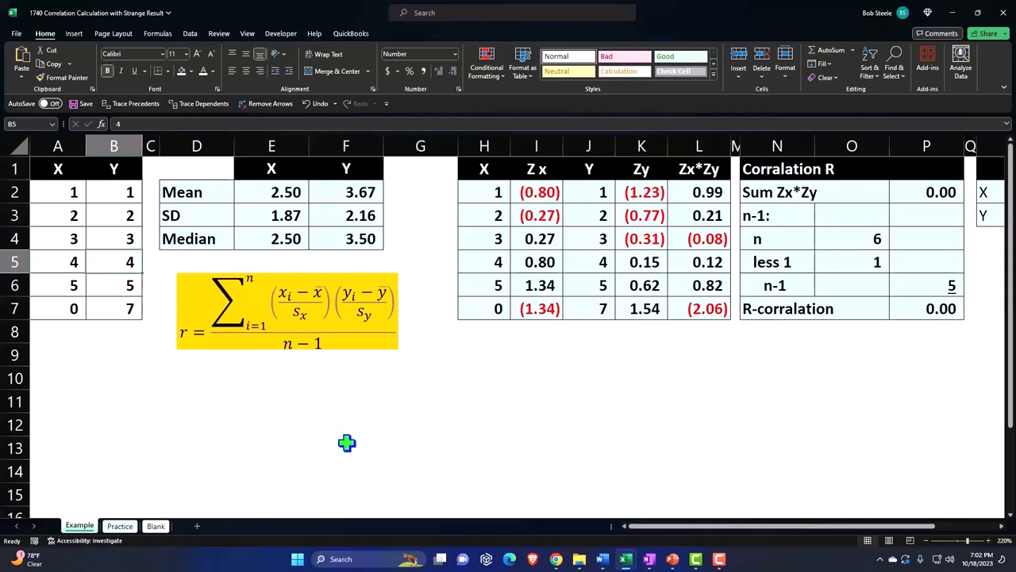
mouse_move(57, 169)
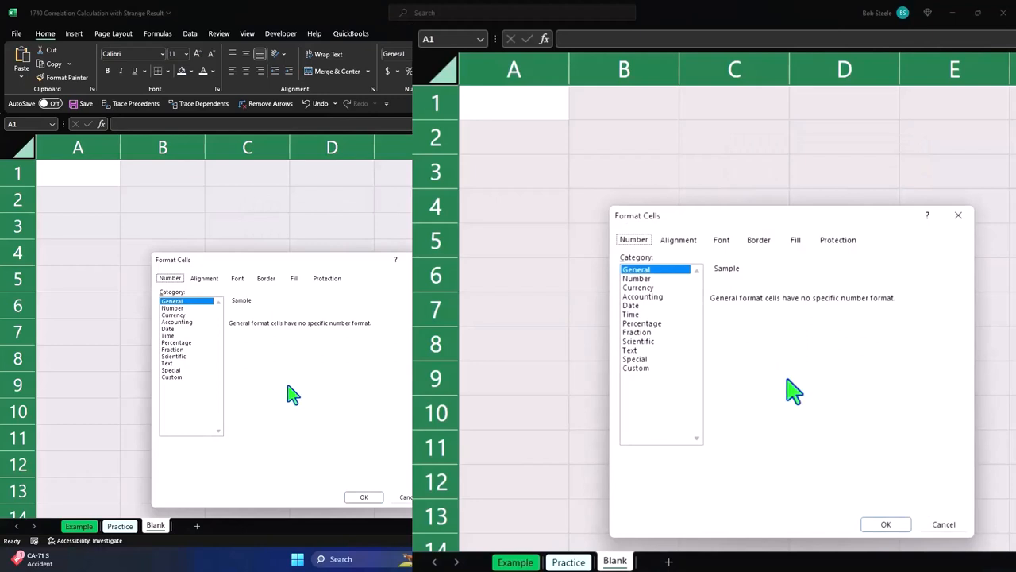
Step: Apply Currency format with no symbol and bracketed negative numbers
click(638, 287)
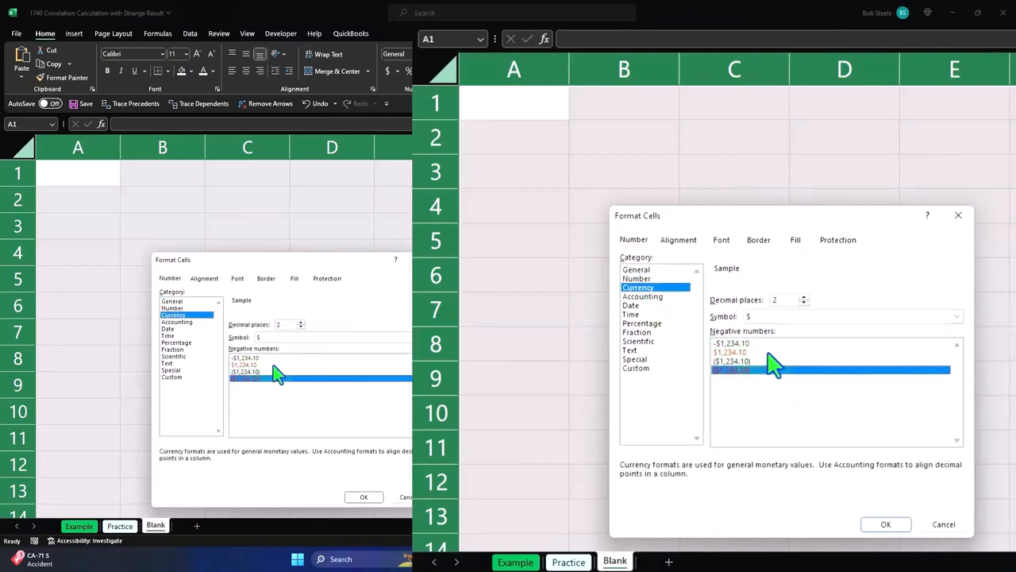
click(834, 316)
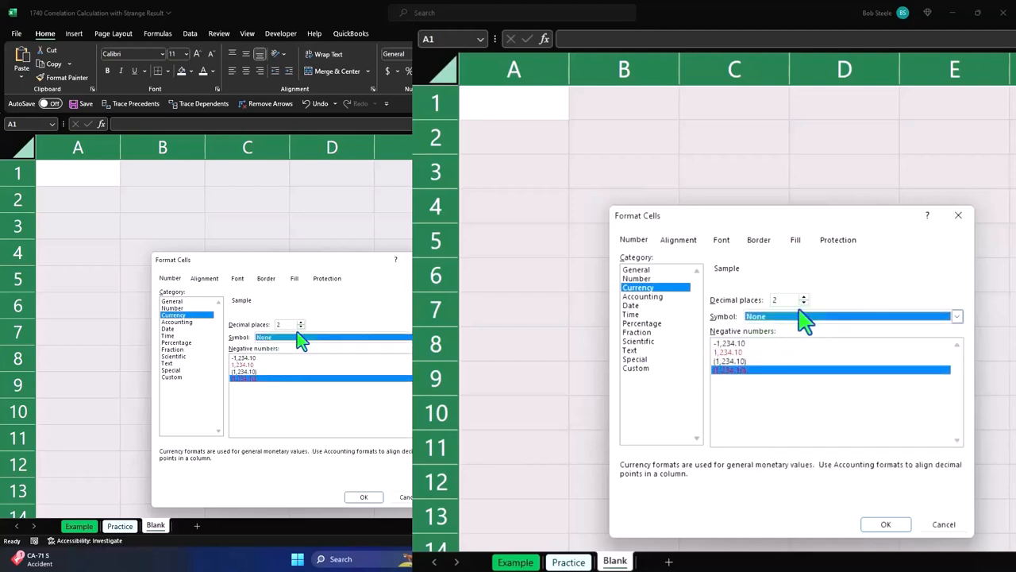
click(802, 304)
text(X)
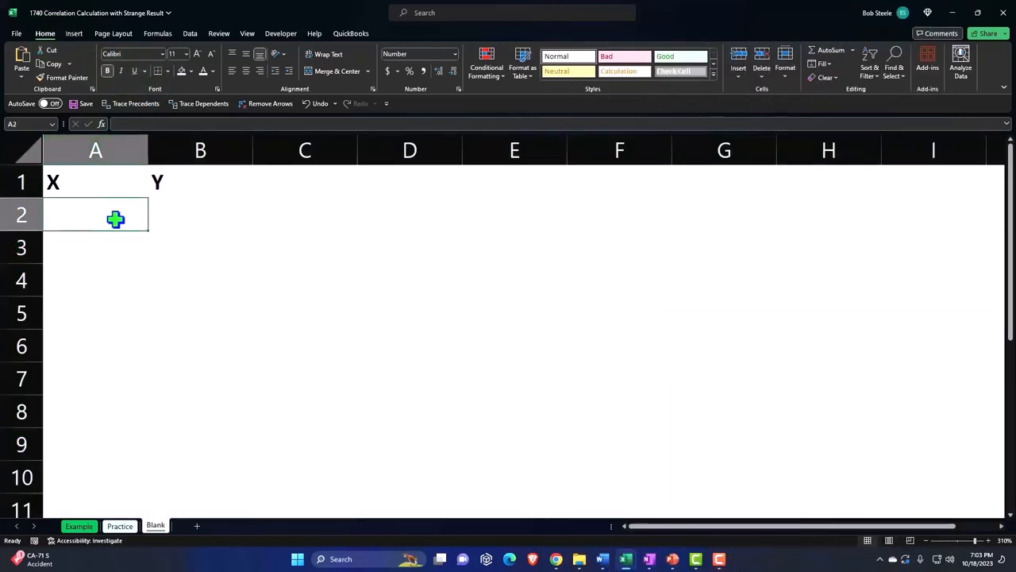
Step: Style the X and Y headers white on black, narrow columns A–B, and begin the X values
drag(95, 181, 200, 181)
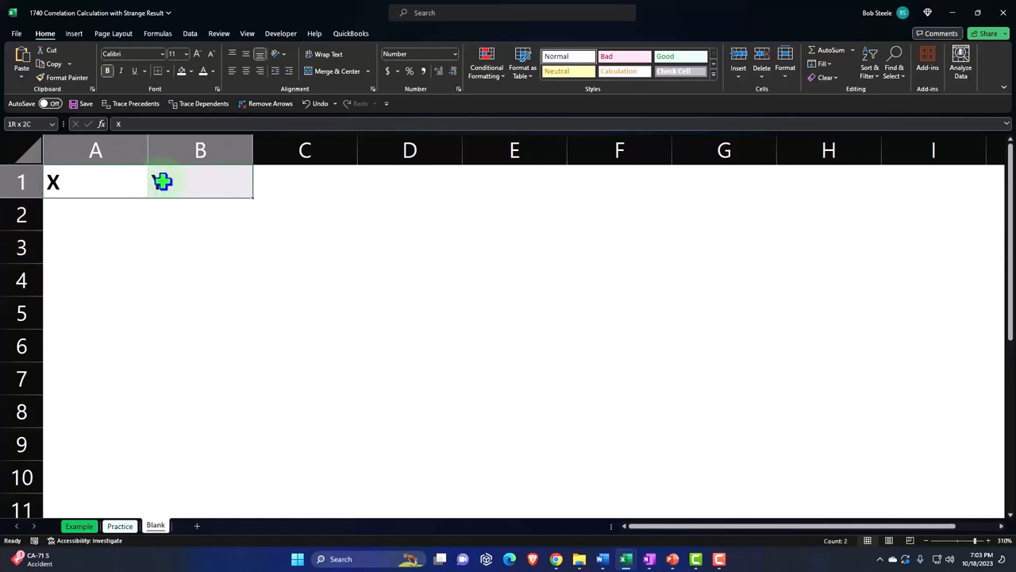
text(Y)
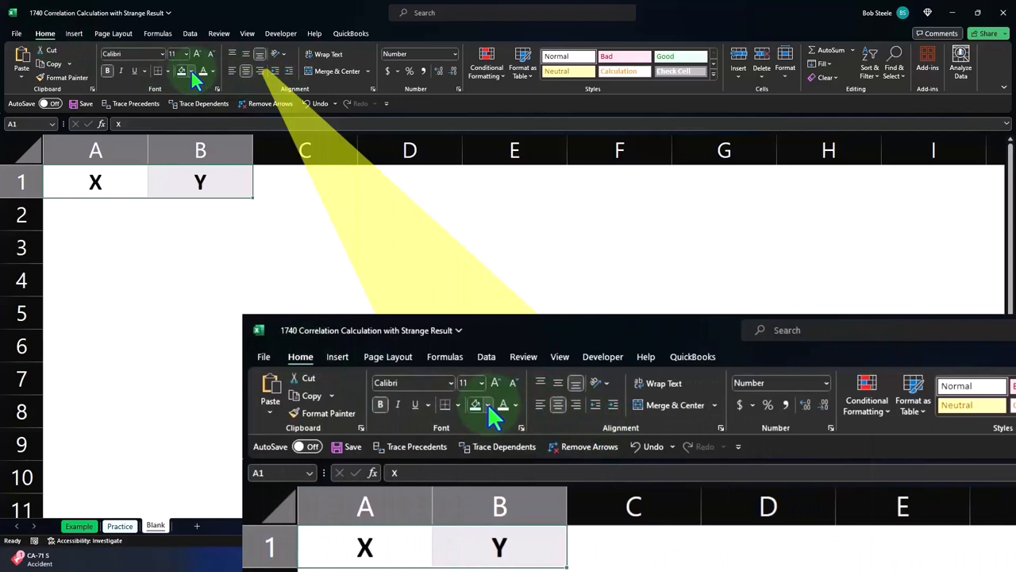
click(202, 71)
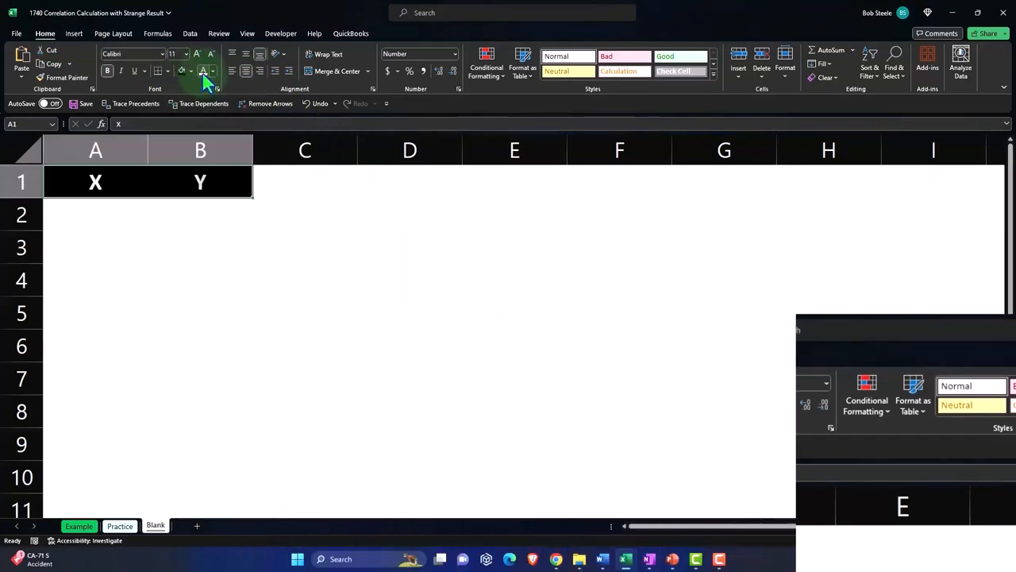
click(200, 215)
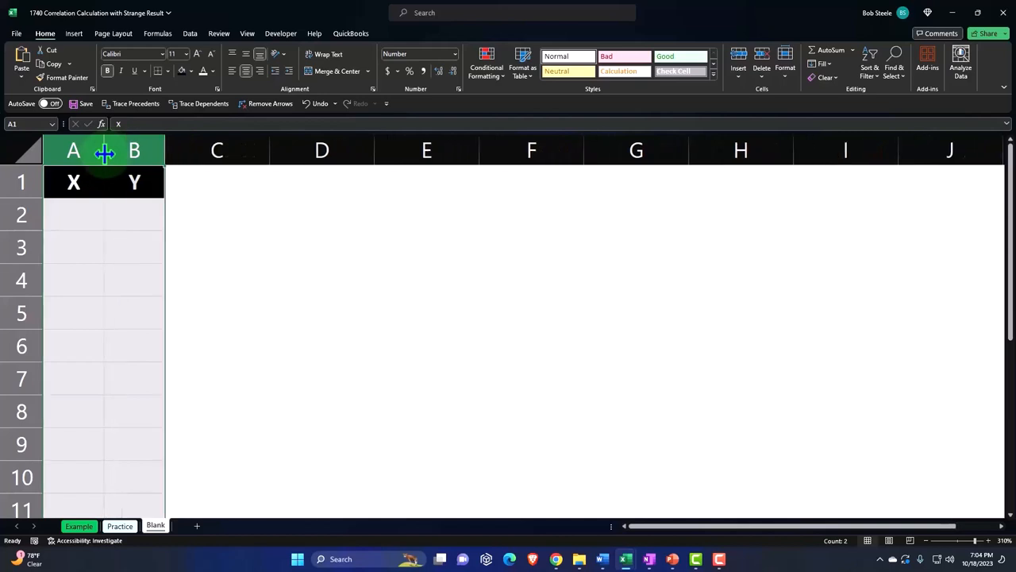
drag(165, 150, 138, 150)
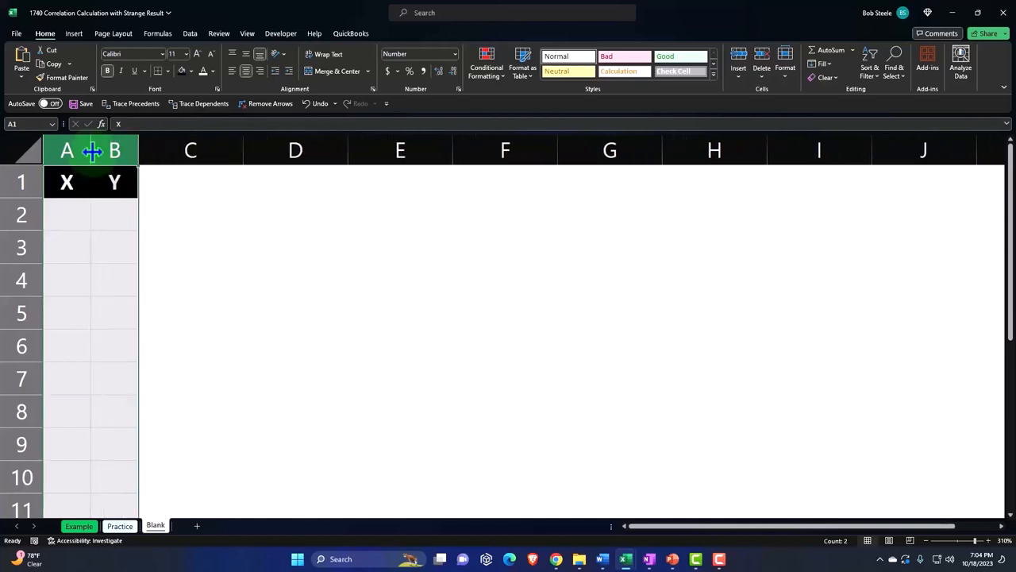
click(67, 214)
text(1)
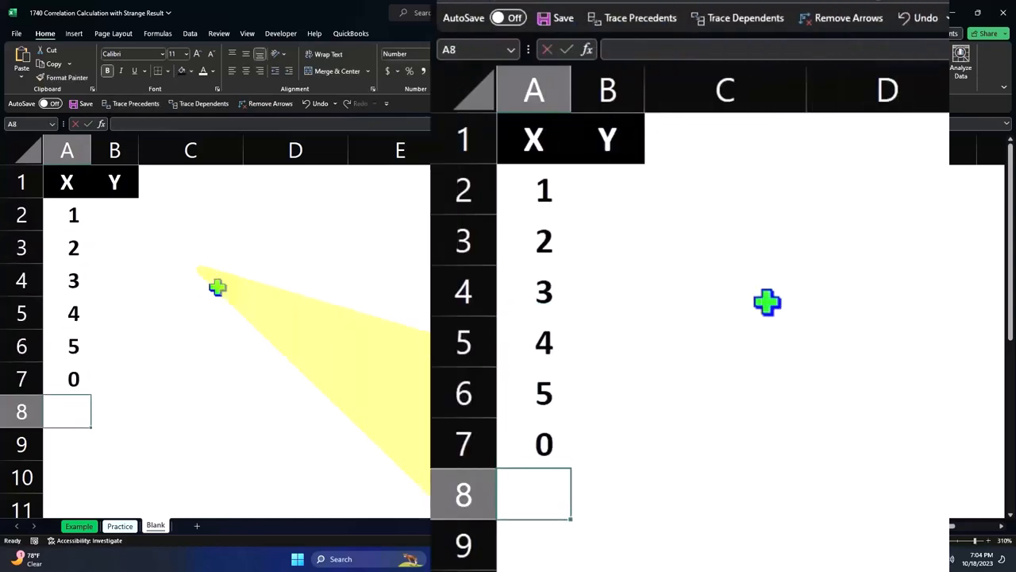
Step: Enter the Y values 1, 2, 3, 4, 5, 7 down column B
click(114, 215)
text(1)
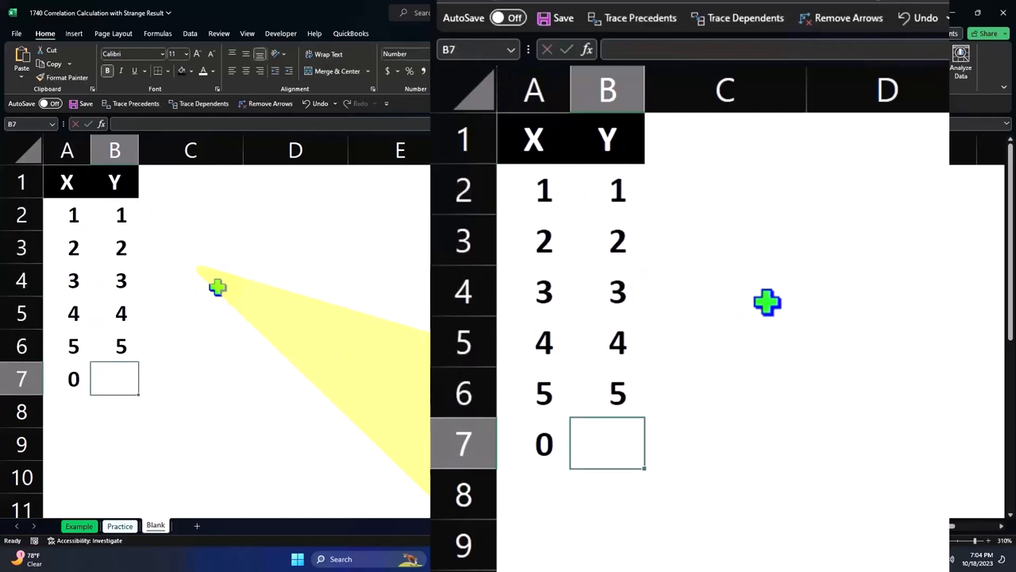
text(7)
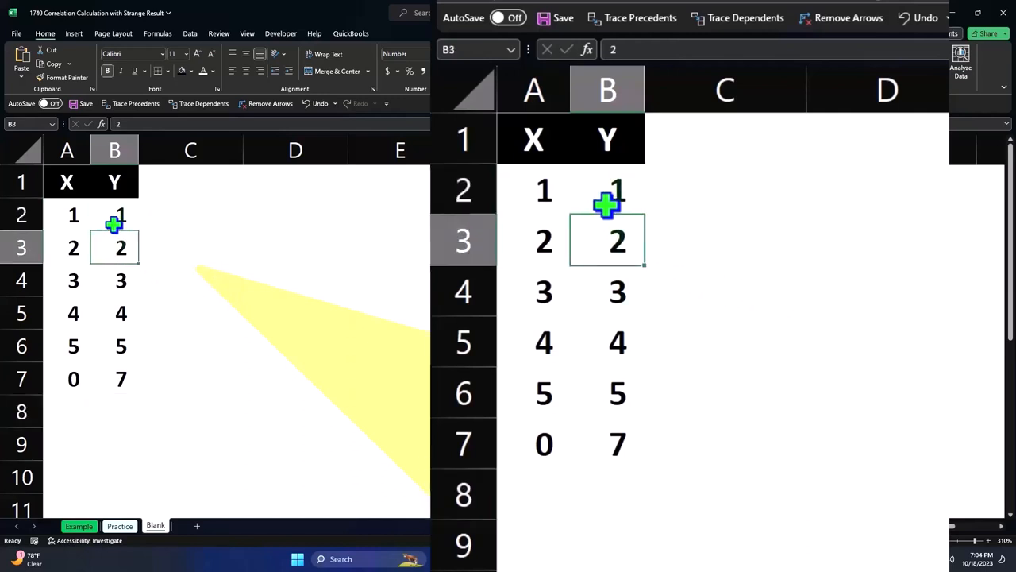
click(114, 312)
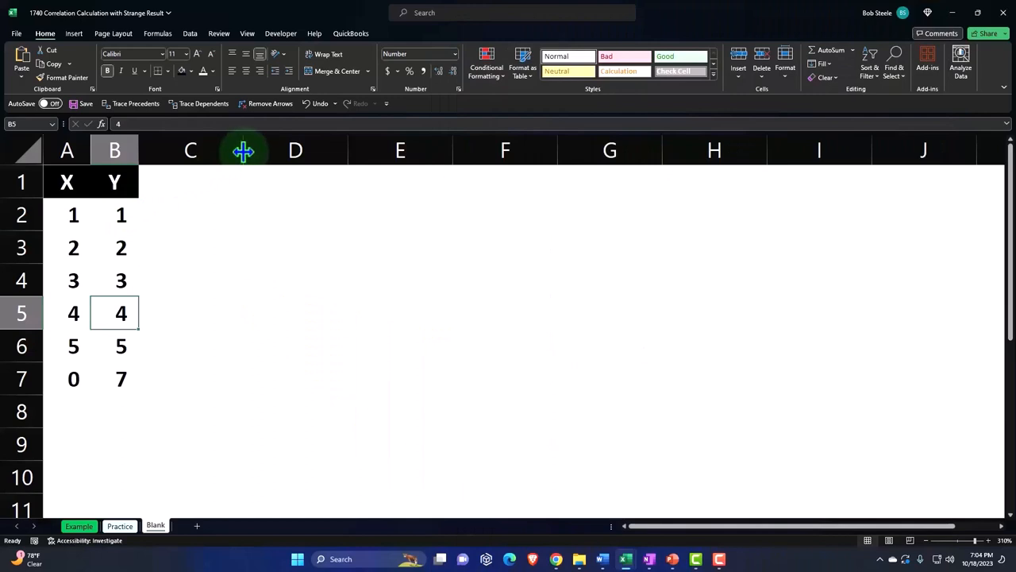
Step: Resize column C and copy the black header formatting onto the E–F summary headers
drag(244, 150, 158, 150)
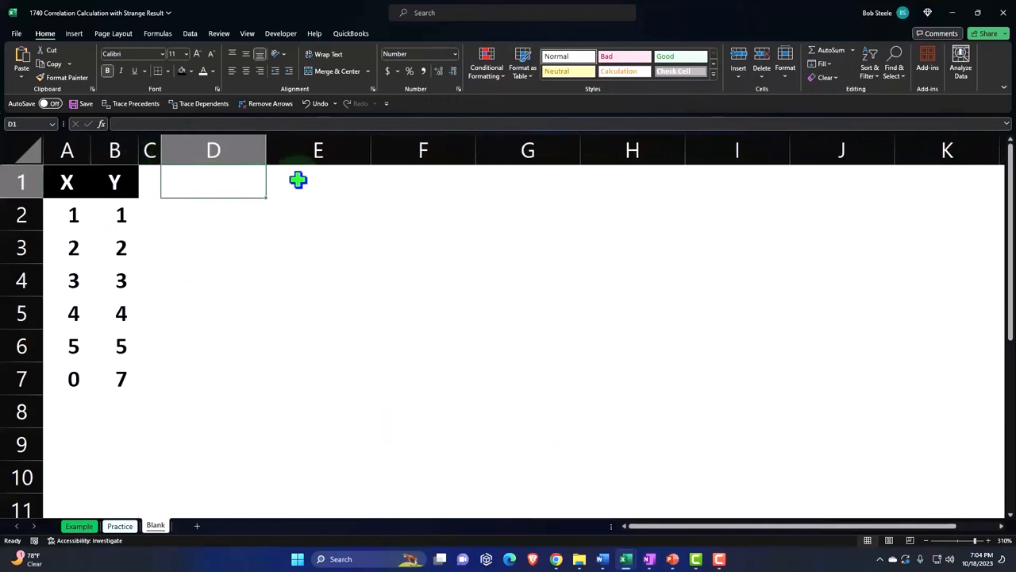
click(149, 182)
text(X)
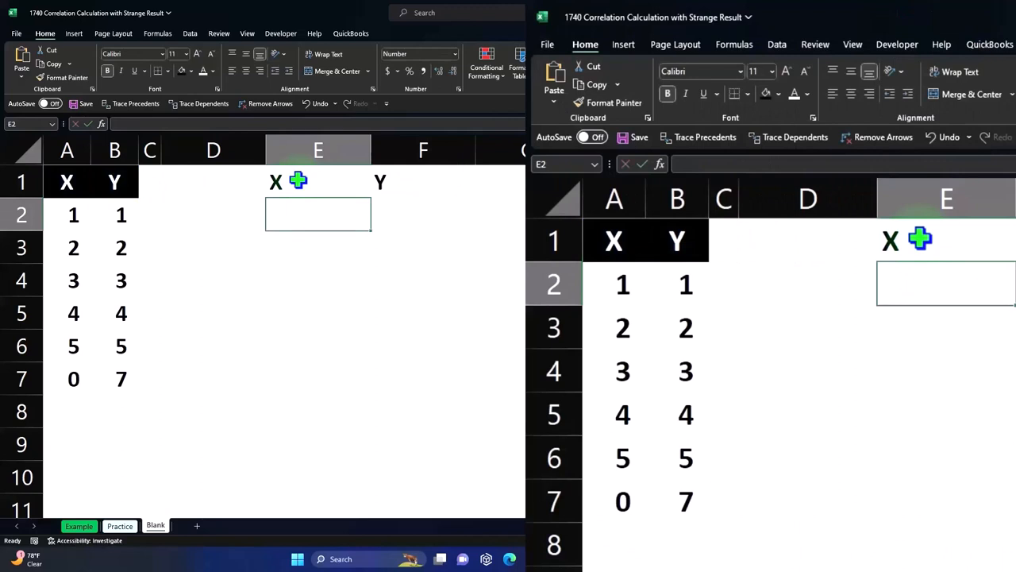
click(67, 181)
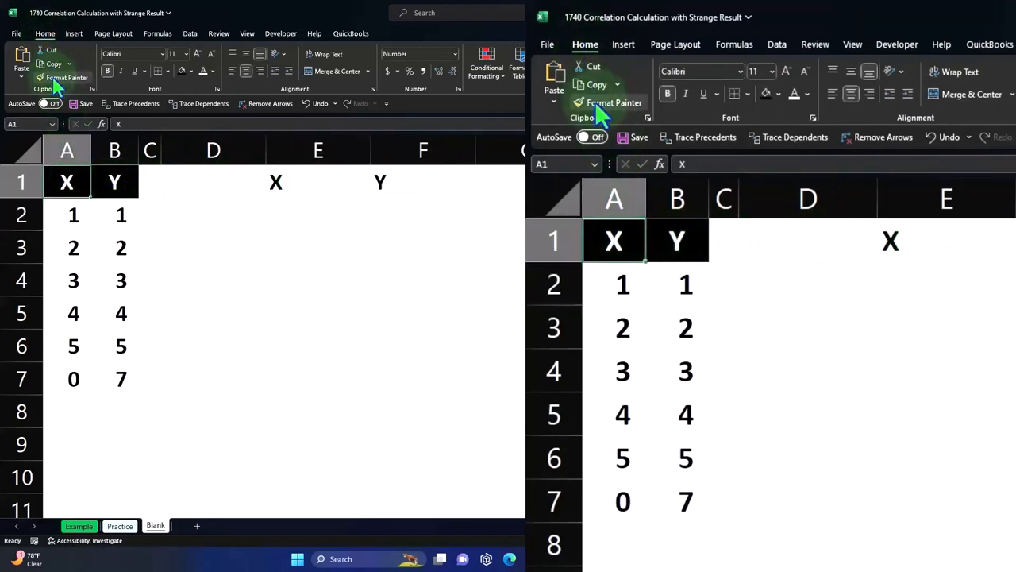
click(66, 77)
text(Mean)
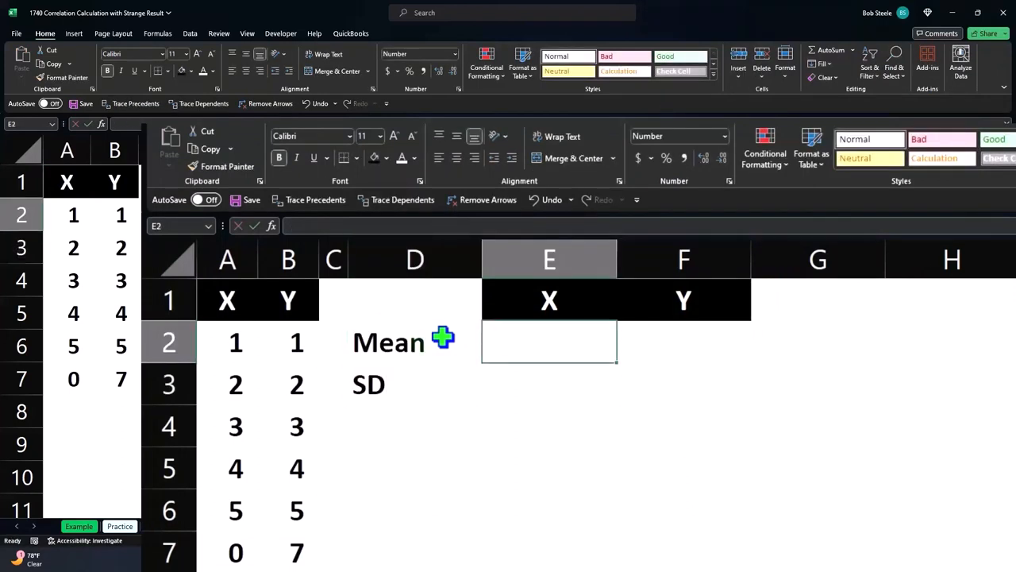
Step: Enter AVERAGE formulas for X and Y, giving means 2.50 and 3.67
text(=)
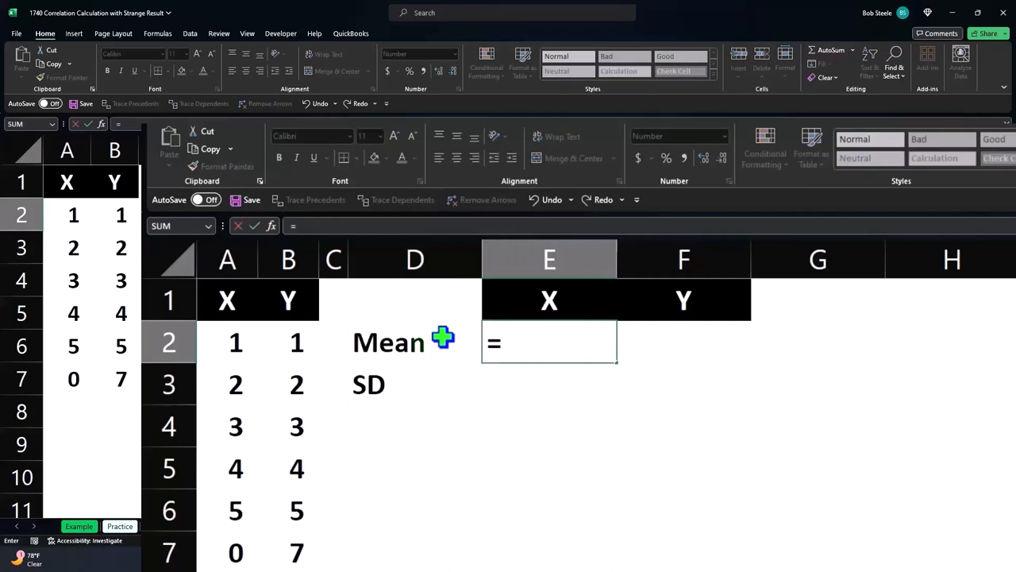
text(AVERAGE()
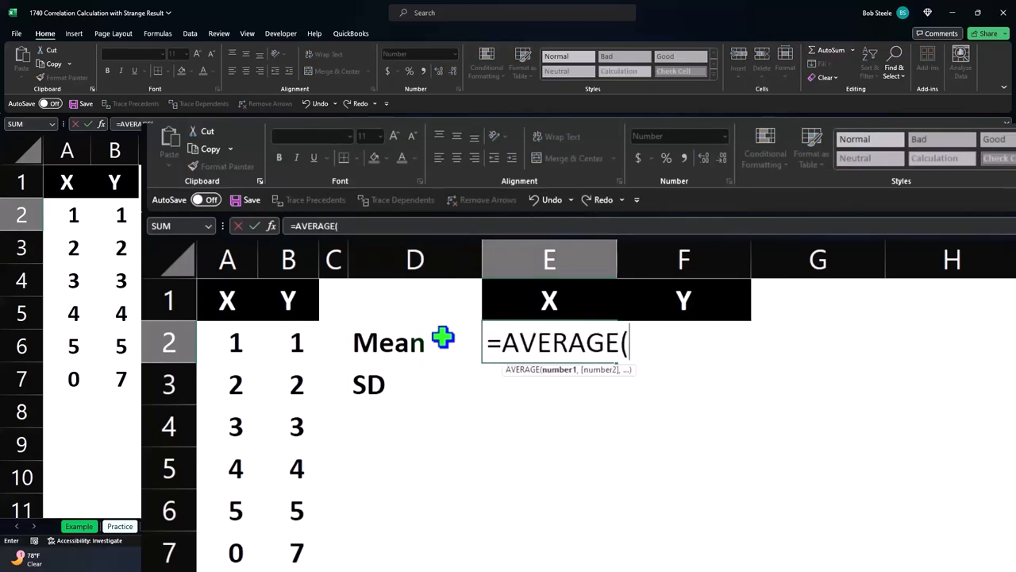
click(414, 342)
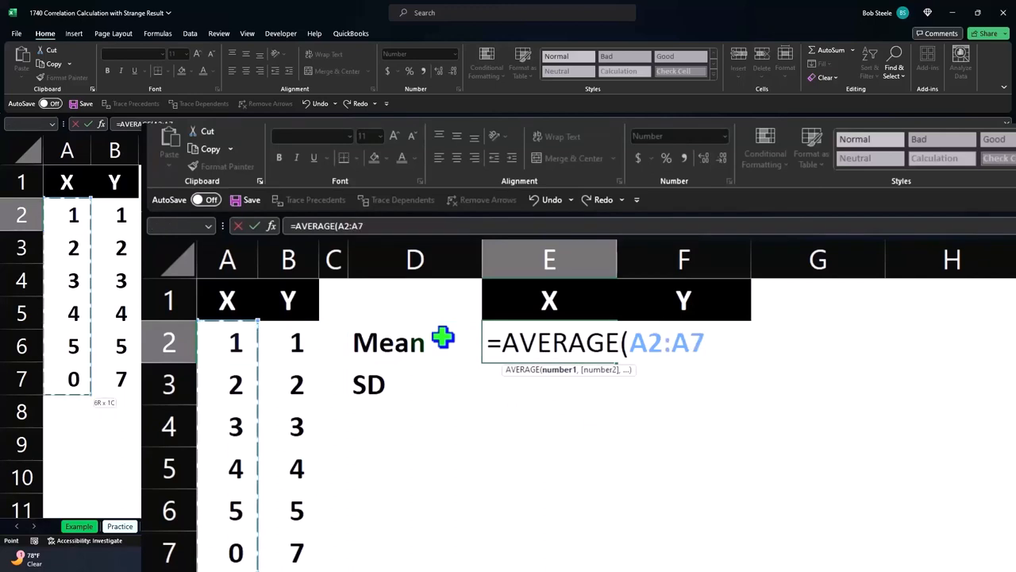
key(Return)
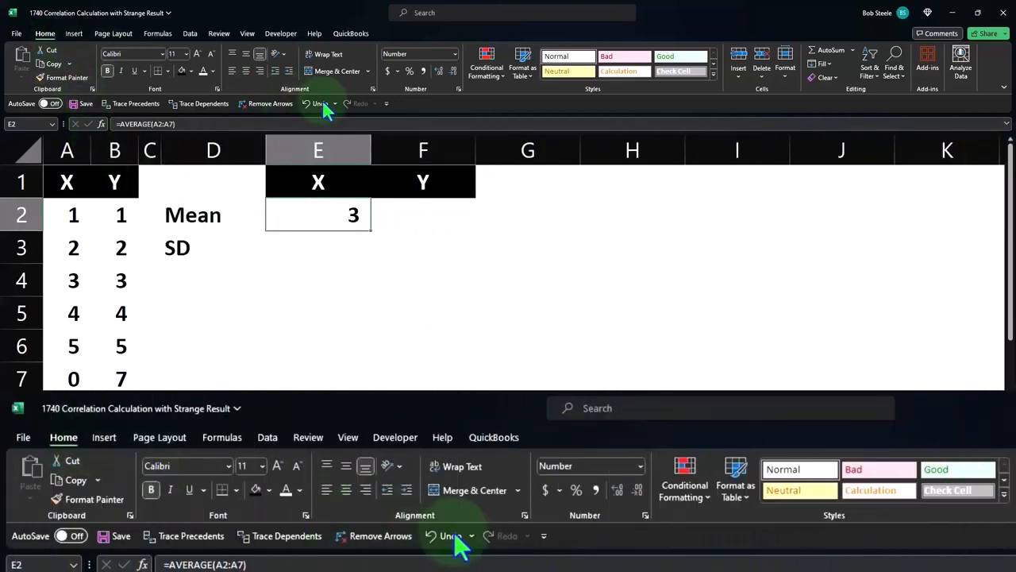
click(439, 71)
text(=AVERAGE(B2:B7))
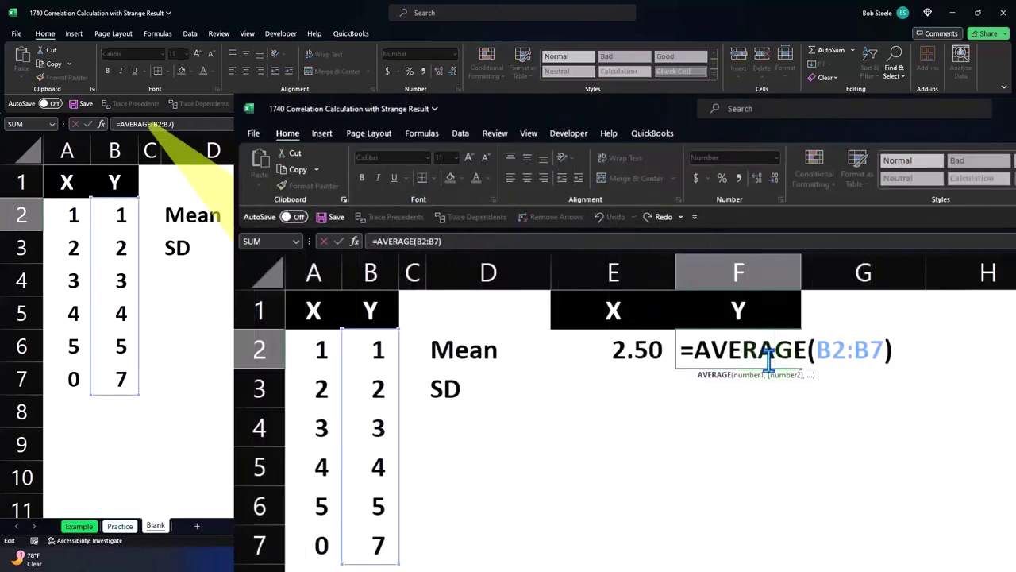
key(Return)
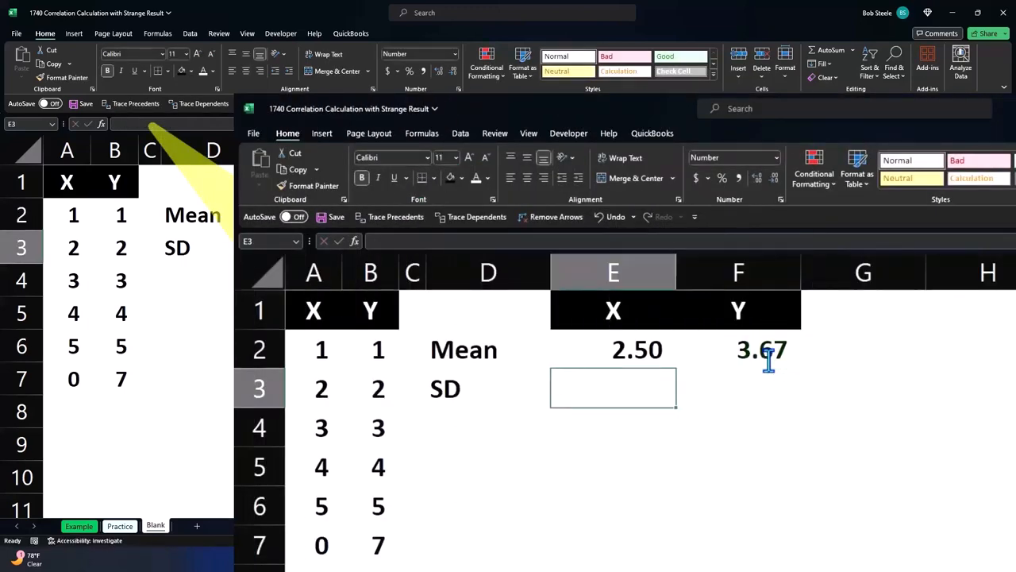
Step: Compute the SD row with STDEV.S, giving 1.87 for X and 2.16 for Y
text(=st)
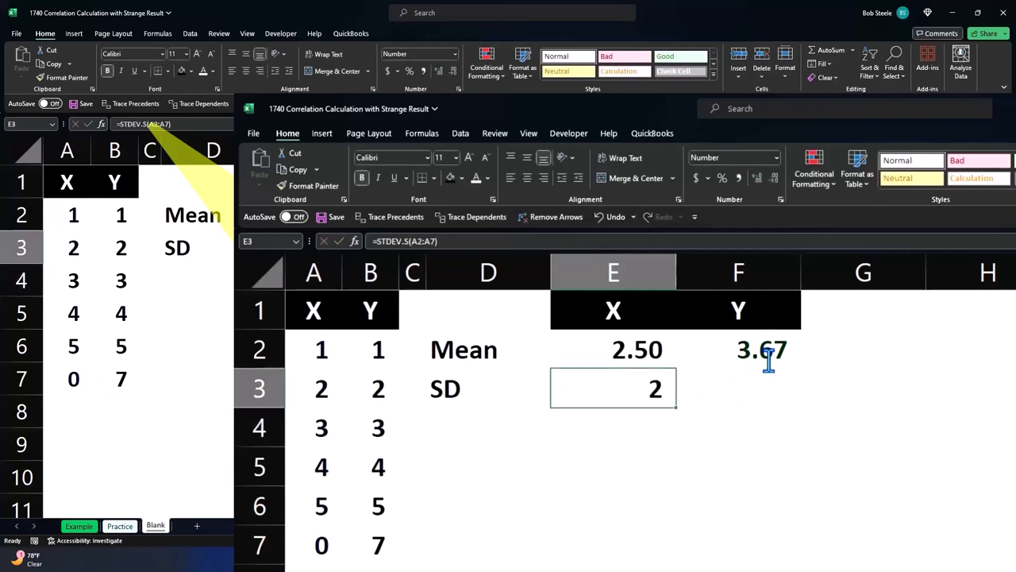
mouse_move(699, 220)
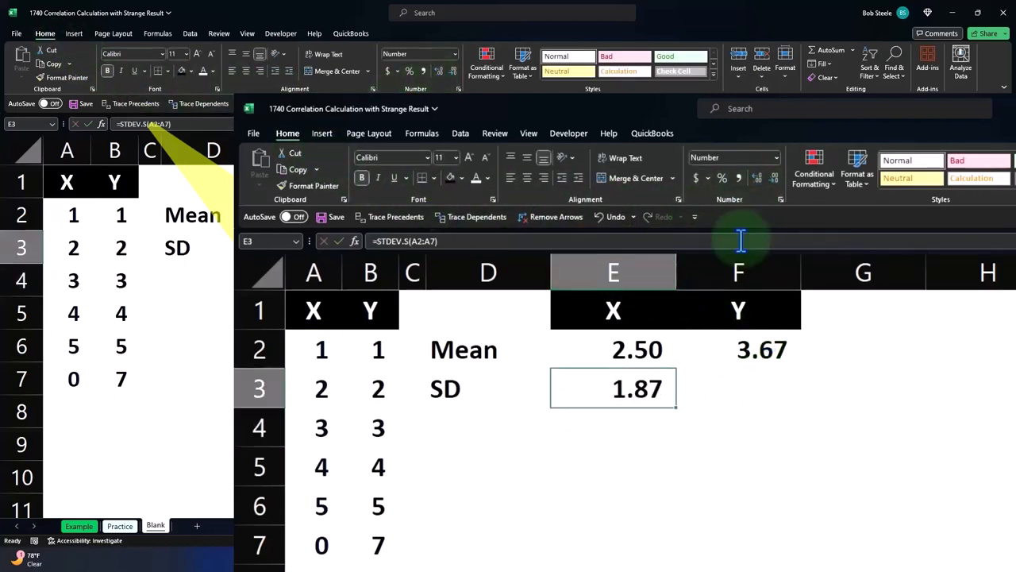
mouse_move(681, 409)
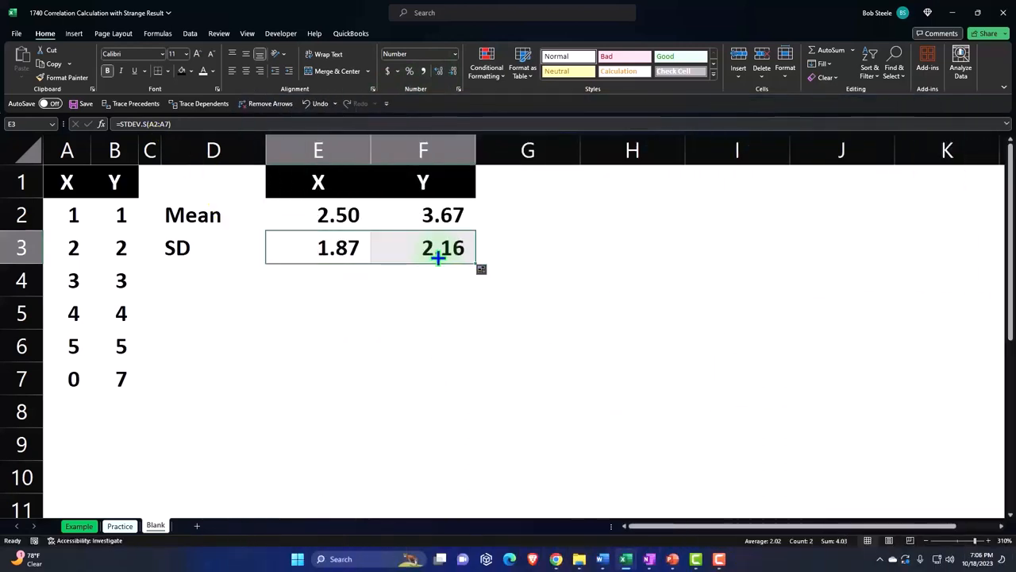
double_click(443, 247)
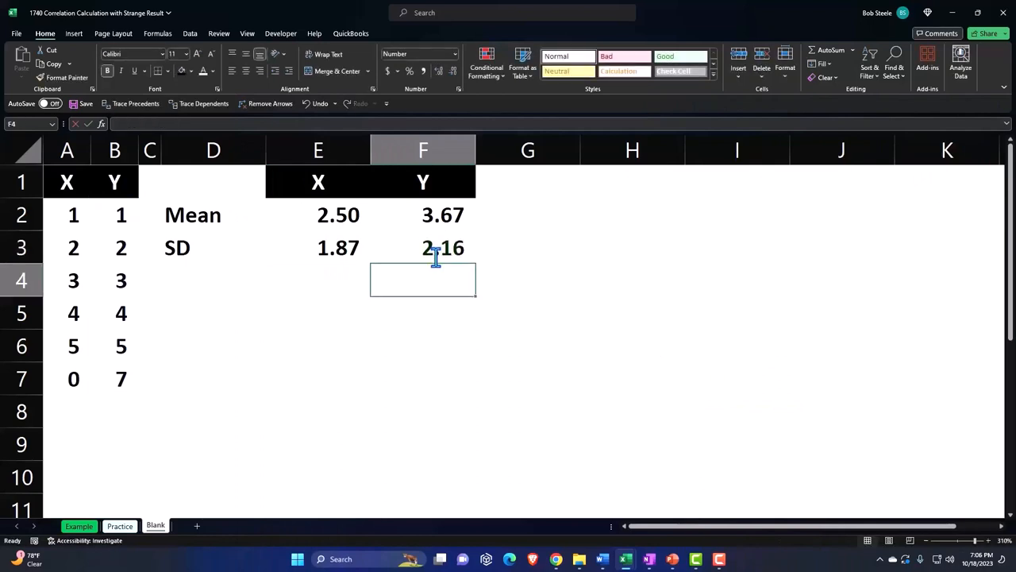
click(317, 150)
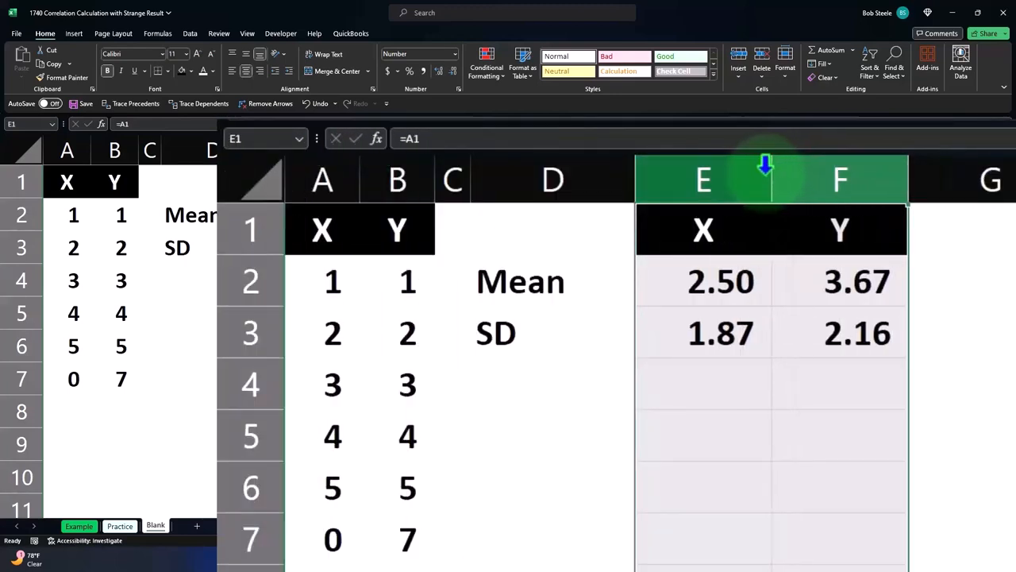
Step: Drag the column border to narrow summary columns E and F
drag(766, 179, 747, 179)
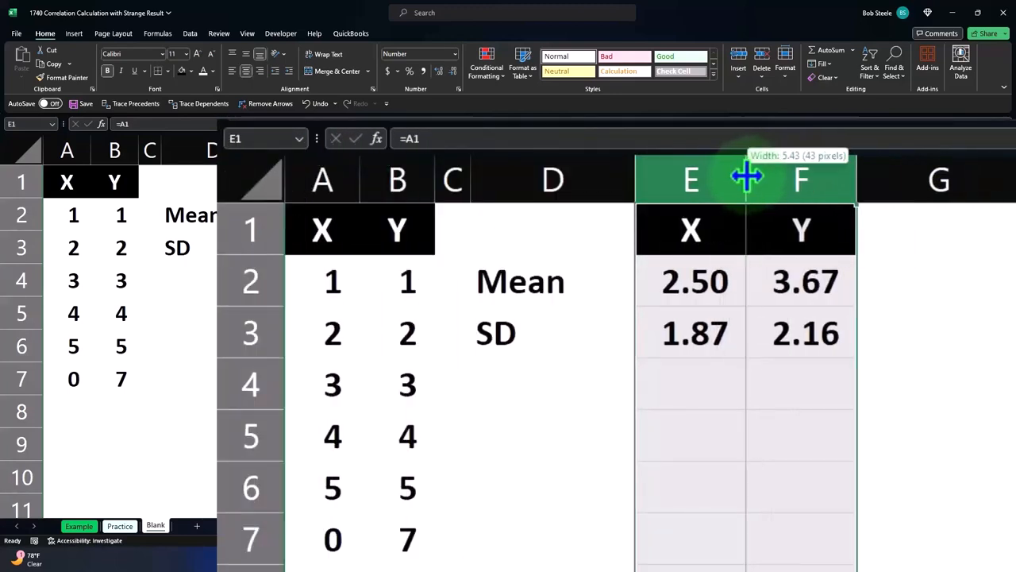